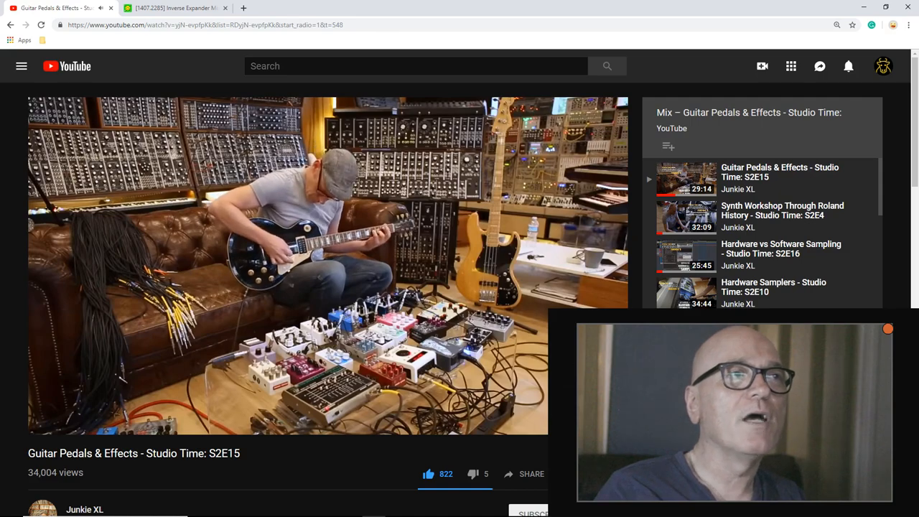
- Pause the Guitar Pedals & Effects video and return to the Ableton session
scroll("down", 3)
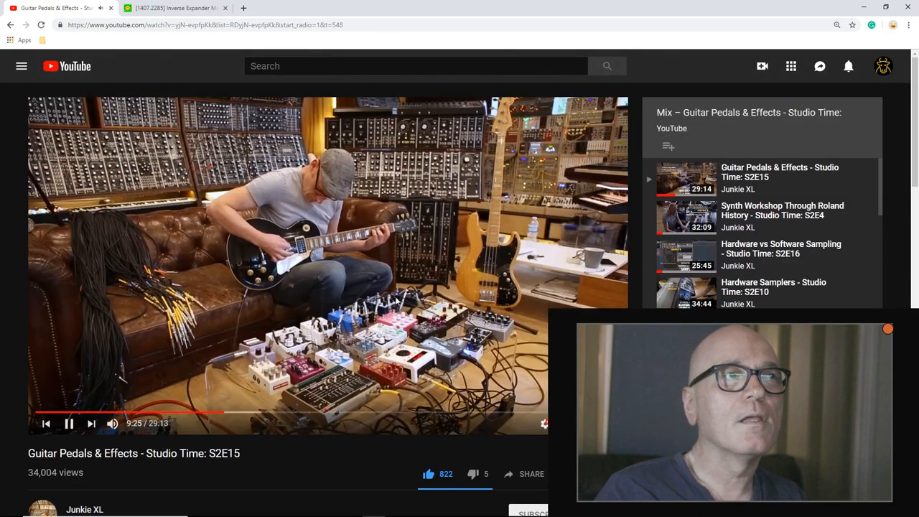
left_click(69, 424)
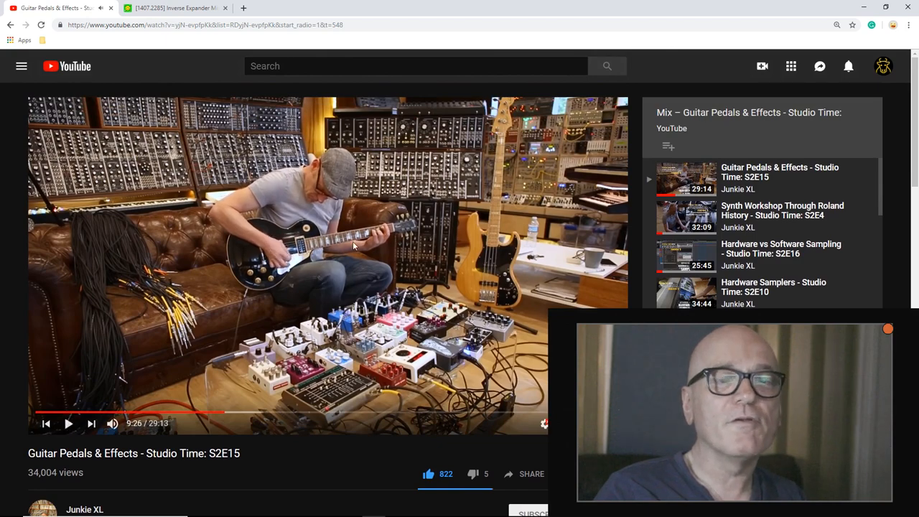
key("alt+tab")
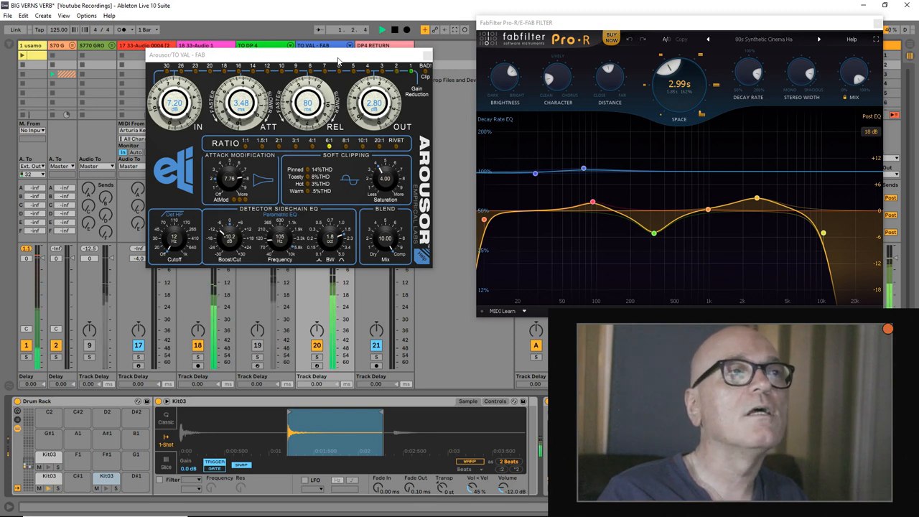
- Close the Arousor compressor plugin window, leaving Pro-R visible
left_click(382, 29)
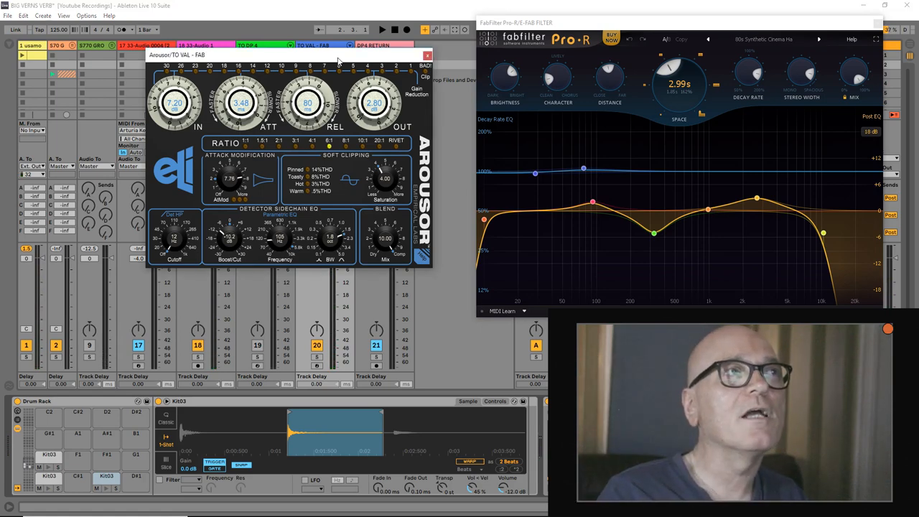
left_click(382, 30)
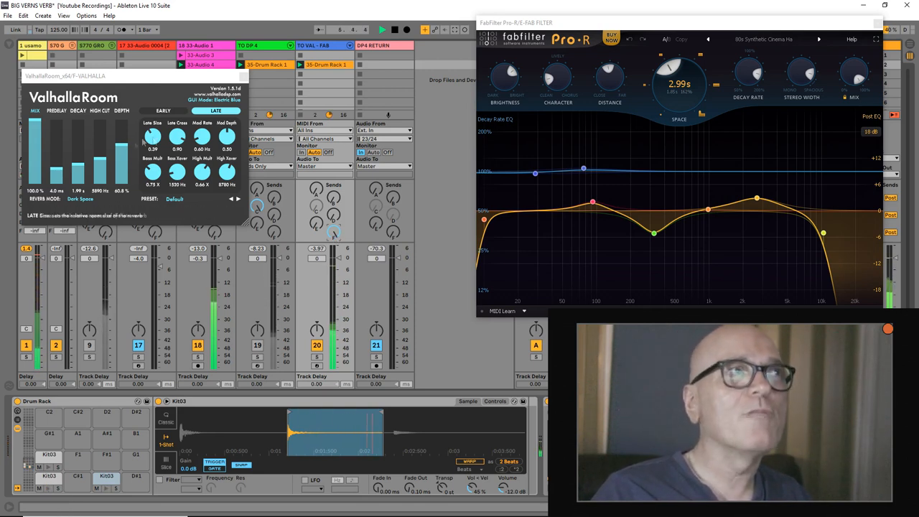
left_click(163, 110)
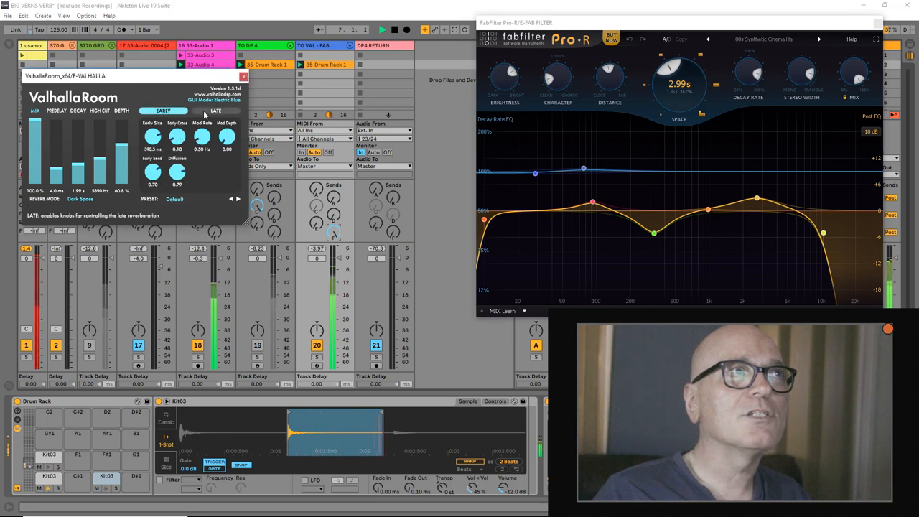
left_click(216, 111)
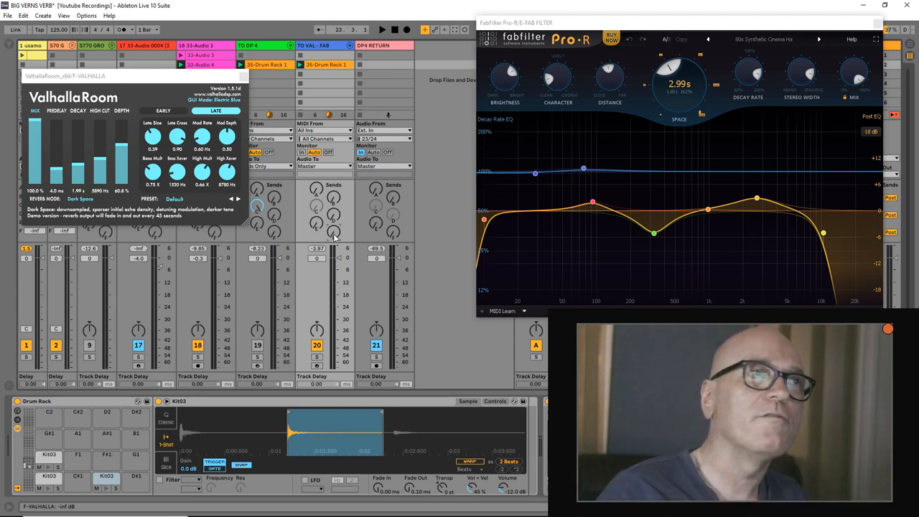
- Turn off track 20 and switch on tracks 9 and 19
left_click(382, 29)
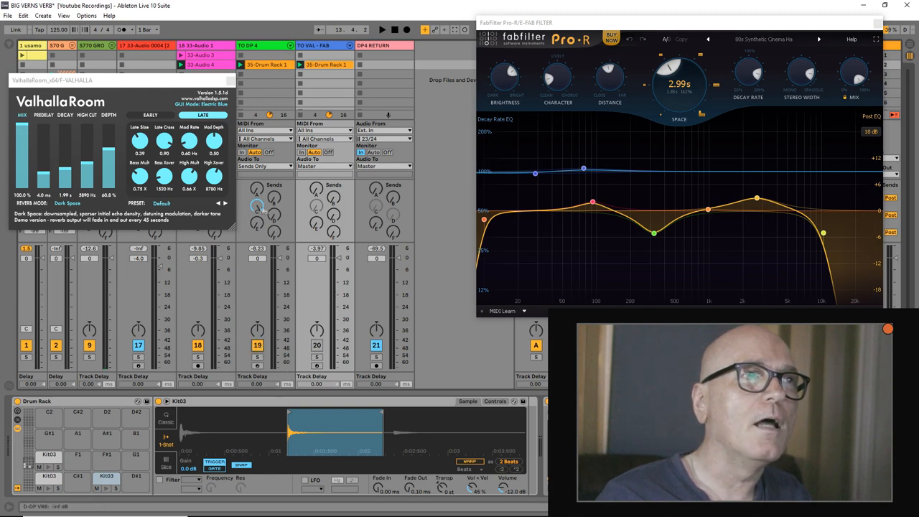
left_click(382, 29)
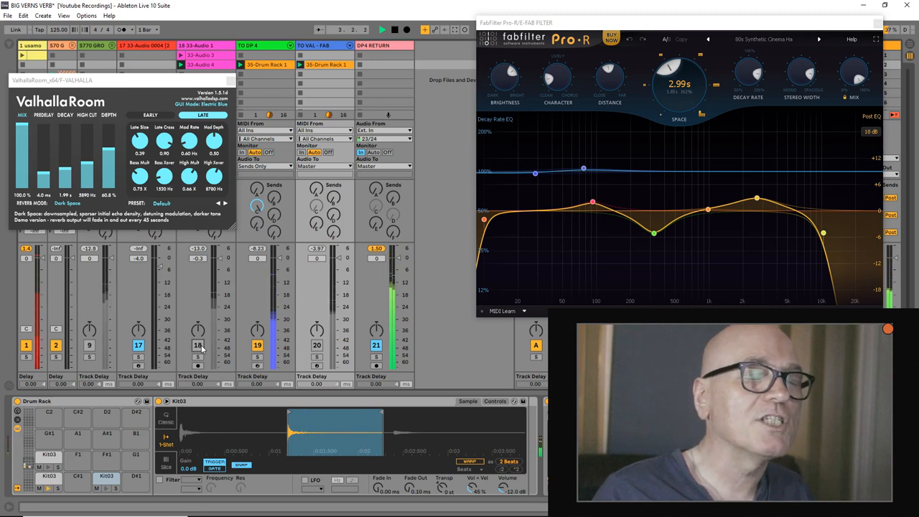
- Switch from Ableton to the Chrome window with the paused YouTube video
left_click(382, 29)
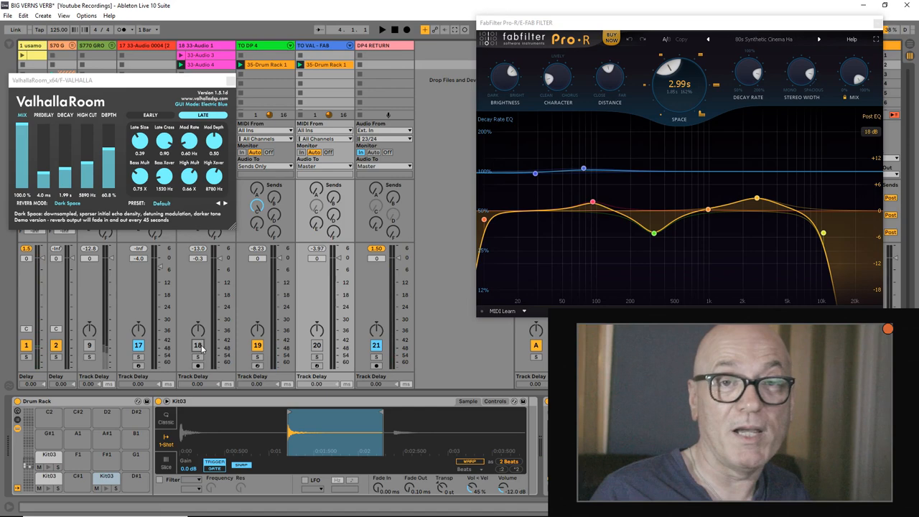
key("alt+tab")
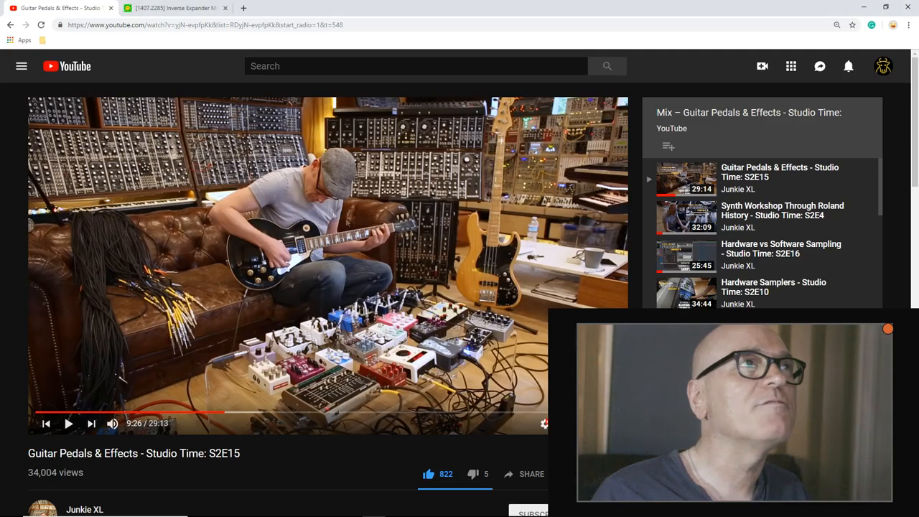
- Switch to the second tab showing arXiv paper 1407.2285
left_click(176, 8)
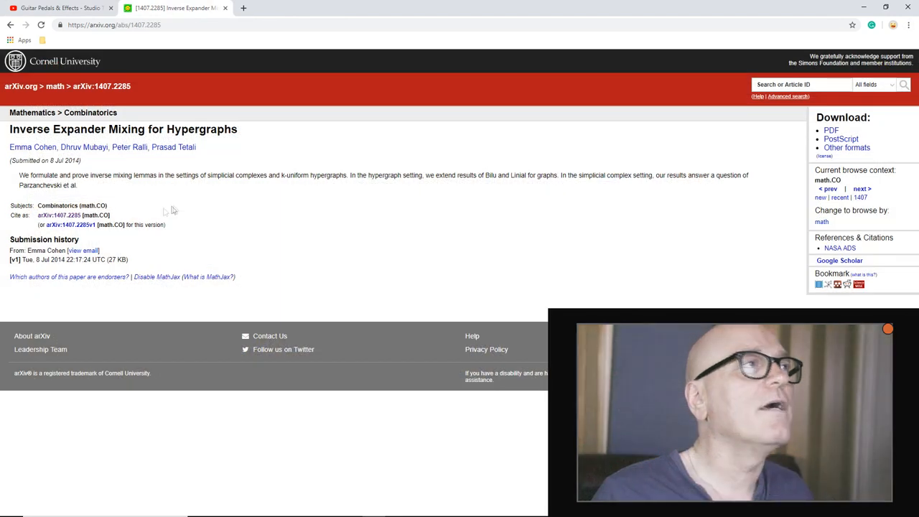
mouse_move(159, 202)
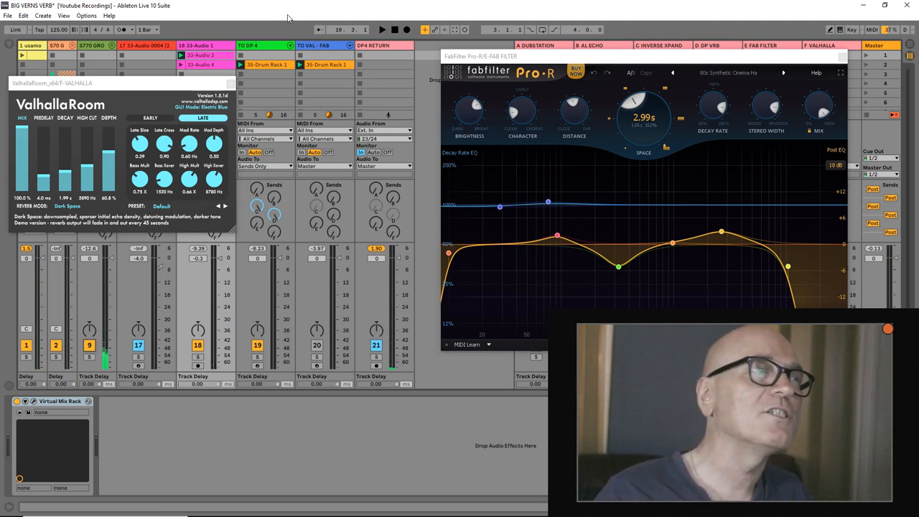
- Start playback and set the DP VRB return send to 0.0 dB
left_click(382, 29)
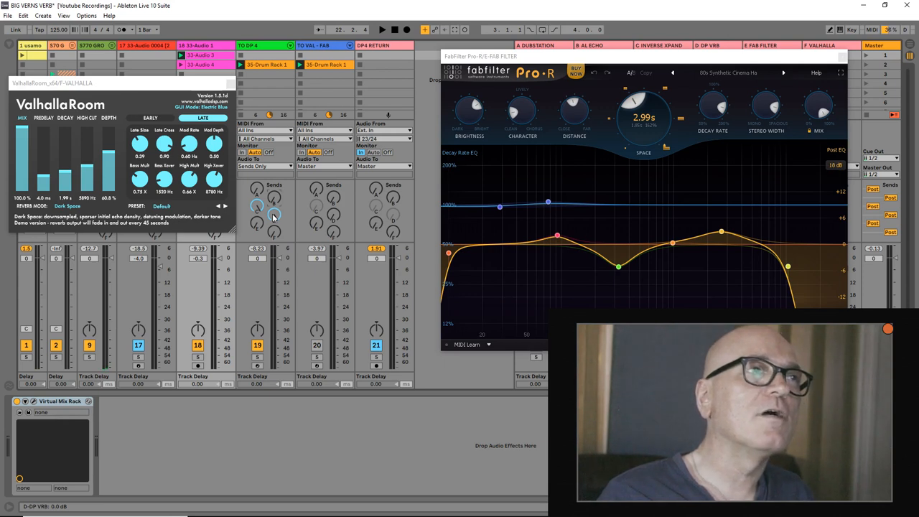
- Drag the ValhallaRoom window toward the centre beside Pro-R
left_click(382, 30)
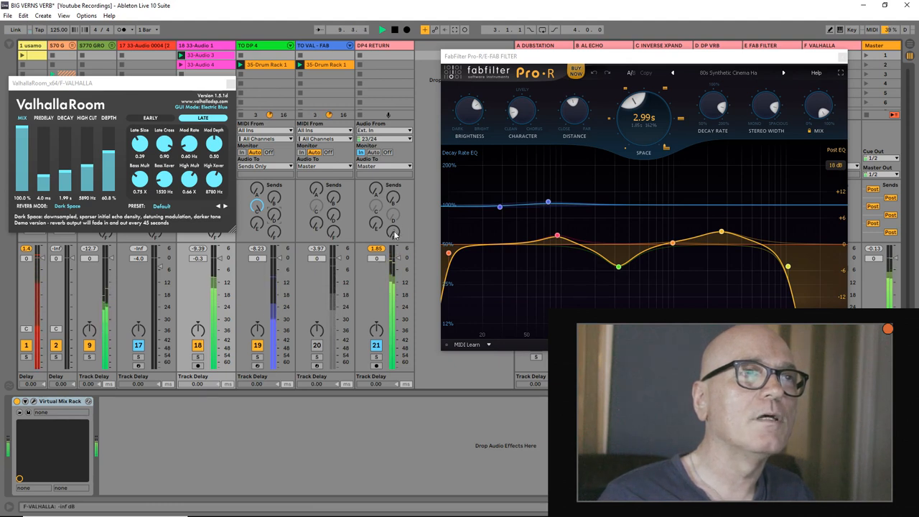
left_click(382, 29)
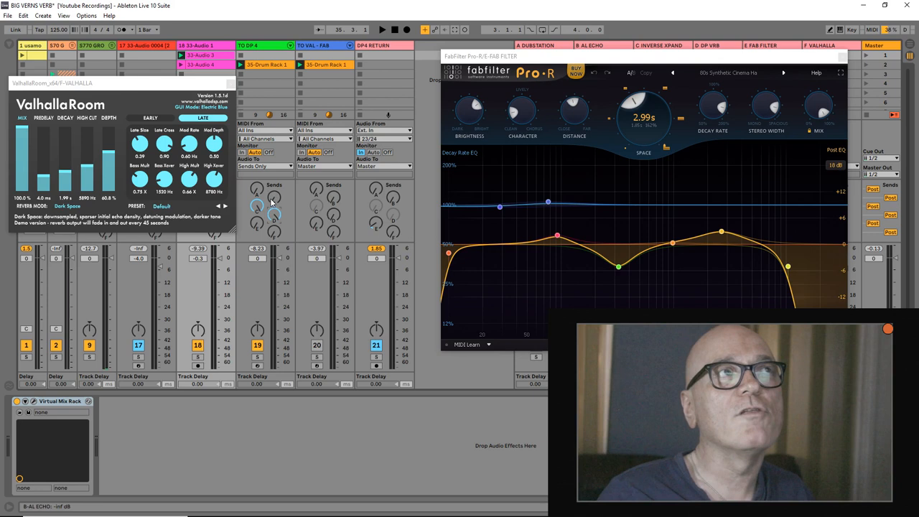
mouse_move(306, 271)
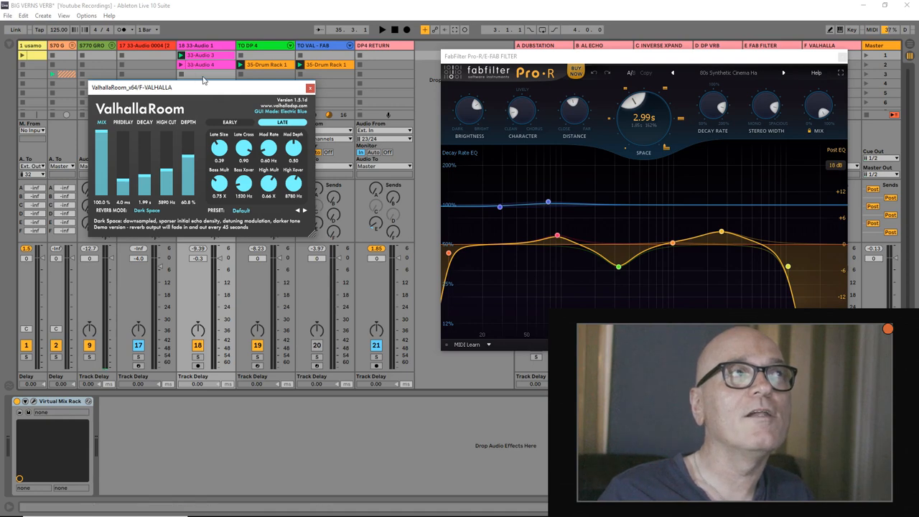
left_click(383, 29)
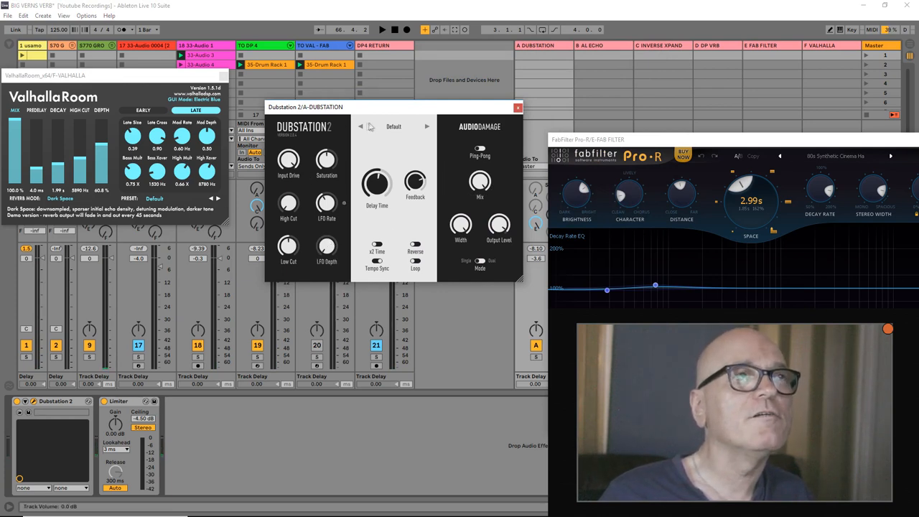
- Drag the Dubstation 2 window up and to the left
left_click_drag(388, 106, 367, 91)
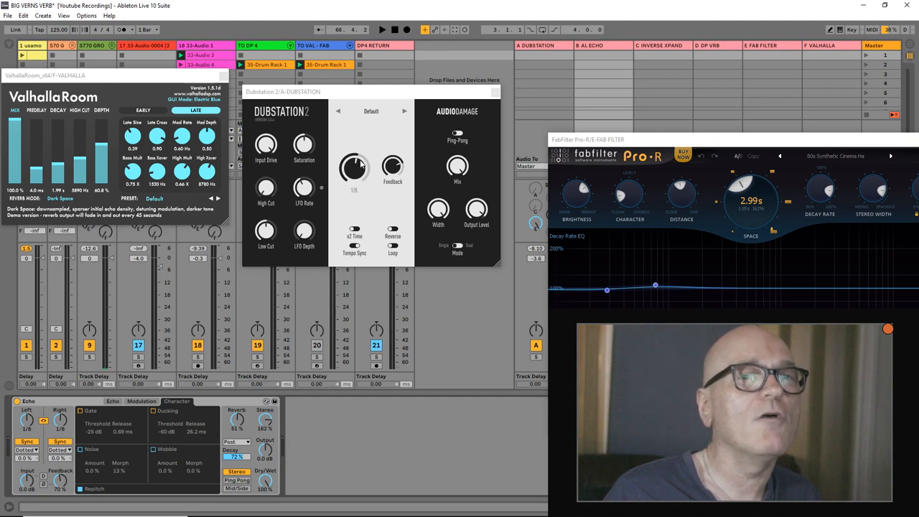
- Raise the FabFilter Pro-R window above the other plugin windows
left_click(383, 30)
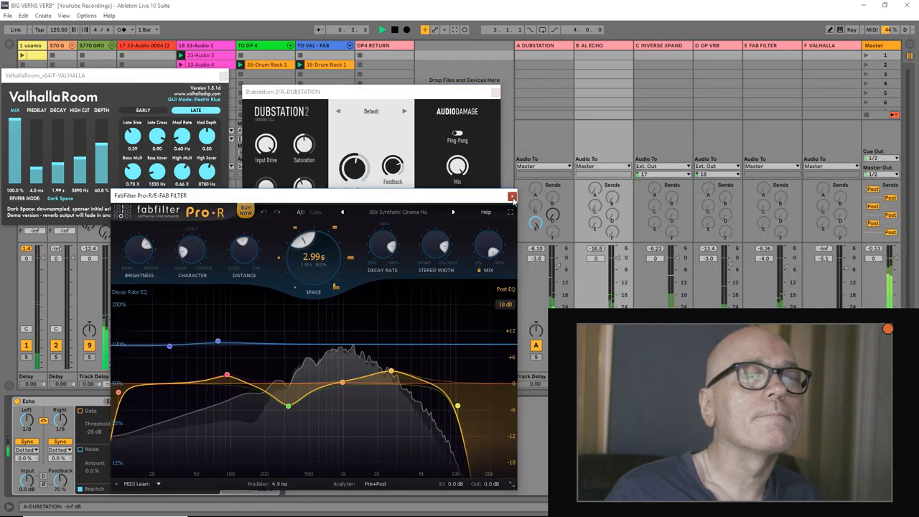
- Close Pro-R, leaving Dubstation 2 and ValhallaRoom open
left_click(512, 197)
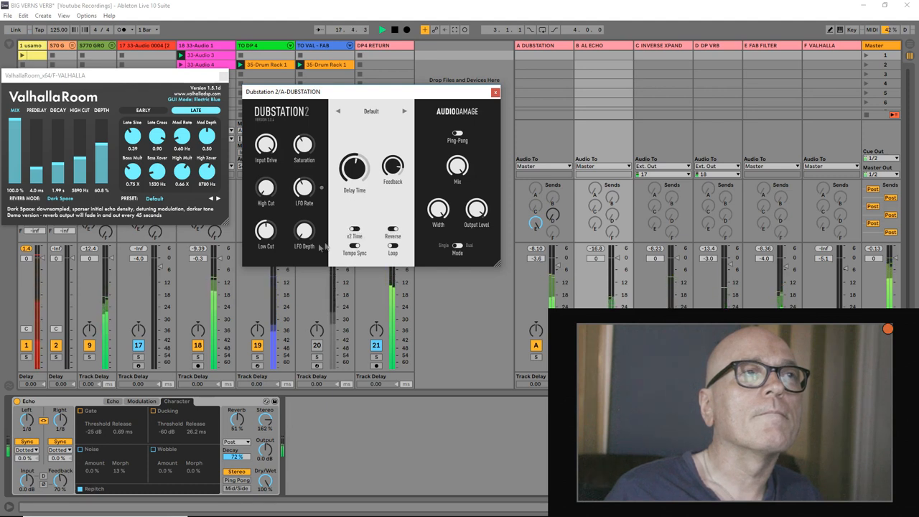
- Turn Dubstation 2's LFO Depth down to 0% and move its window higher
left_click_drag(304, 229, 303, 215)
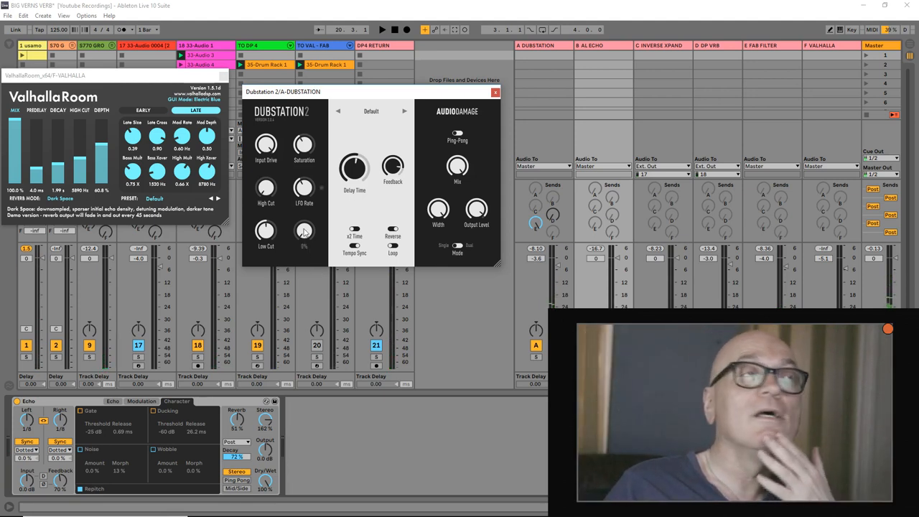
left_click_drag(370, 92, 413, 67)
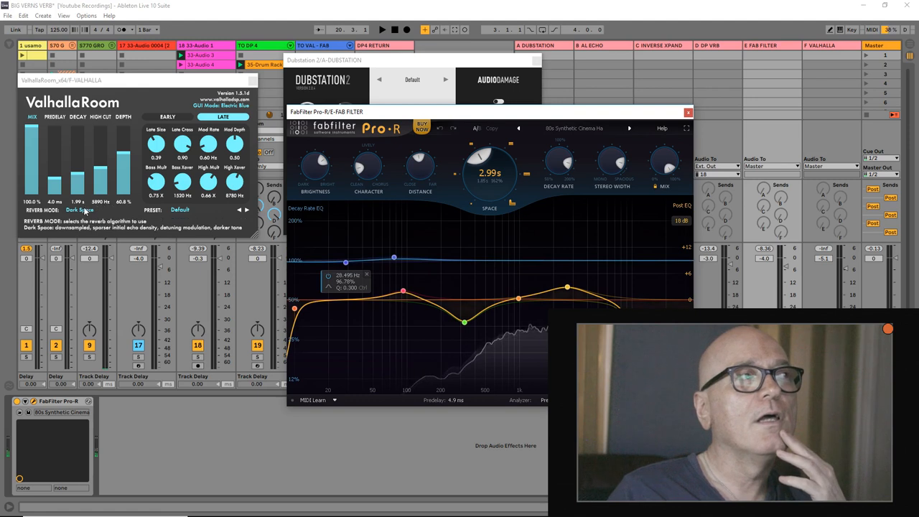
- Reselect Dark Space as ValhallaRoom's reverb mode and show the EARLY reflection controls
left_click(79, 209)
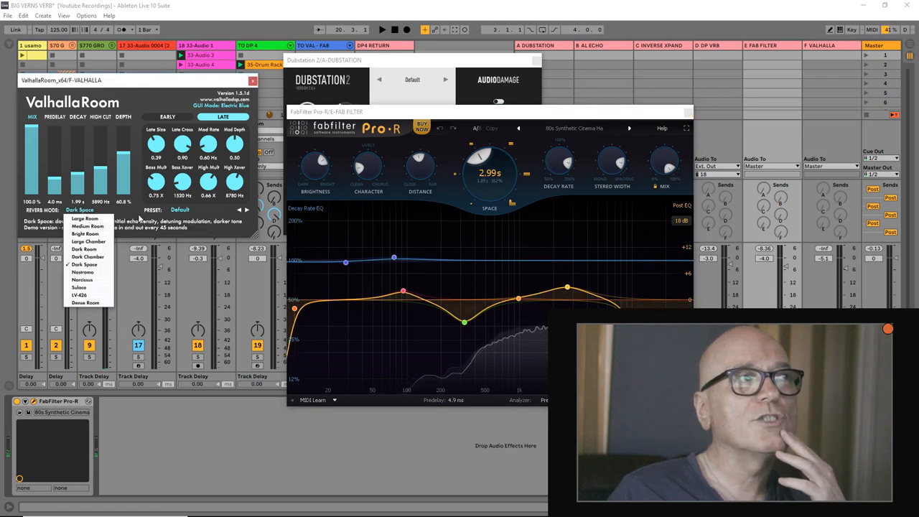
left_click(85, 264)
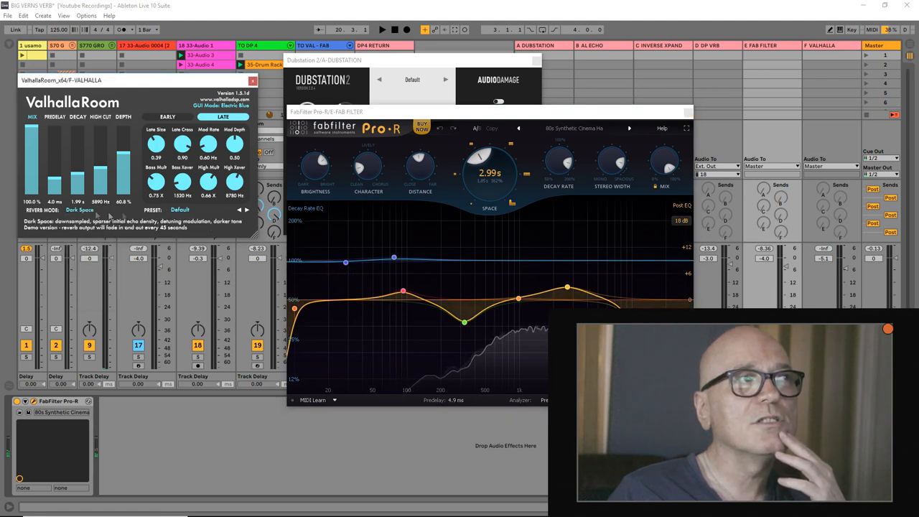
left_click(167, 116)
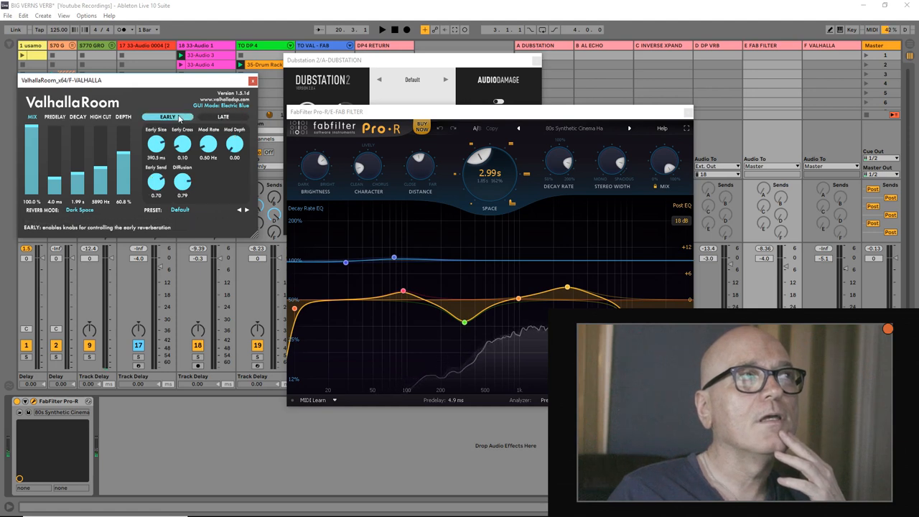